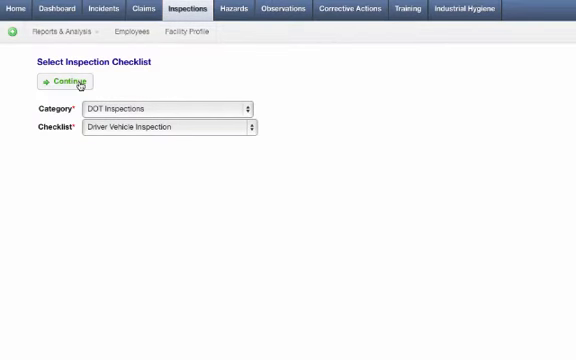
- Continue to the checklist for Alaska Final Assembly, set the aisles item OK and follow corrective action 28084
{"action": "left_click", "coordinate": [63, 81]}
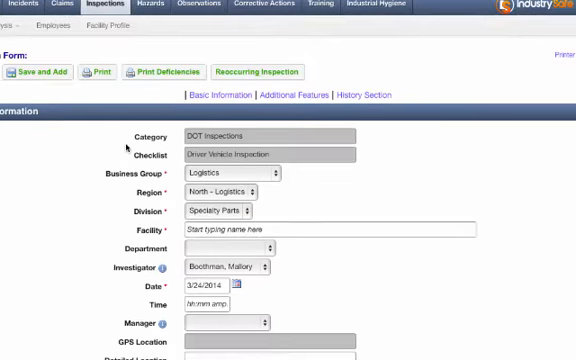
{"action": "type", "text": "Alaska Final Assembly"}
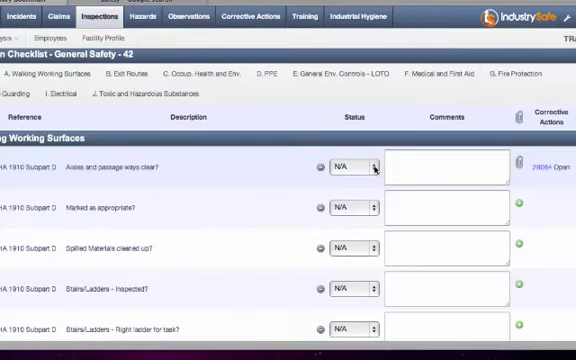
{"action": "left_click", "coordinate": [355, 168]}
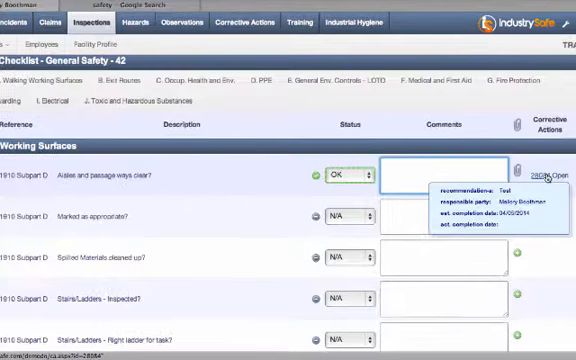
{"action": "left_click", "coordinate": [538, 176]}
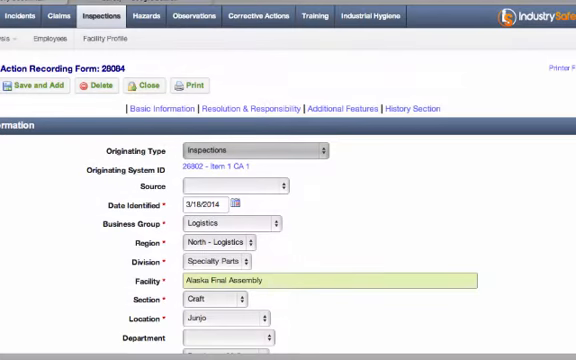
- Send an email about the corrective action from its Additional Features section
{"action": "scroll", "scroll_direction": "down", "scroll_amount": 3}
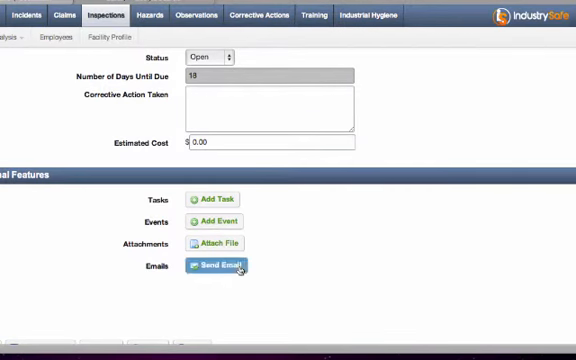
{"action": "left_click", "coordinate": [211, 267]}
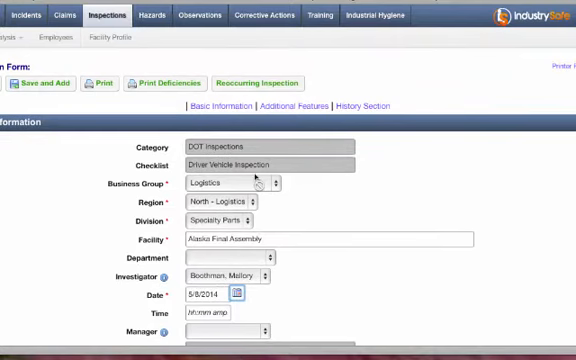
- Switch to the Dashboard showing hazards by originating type and by source
{"action": "left_click", "coordinate": [257, 82]}
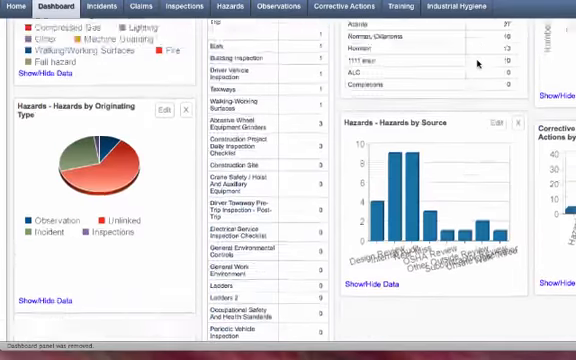
- On the phone's mobile site, add a new inspection to reach Select Inspection Checklist
{"action": "scroll", "scroll_direction": "down", "scroll_amount": 3}
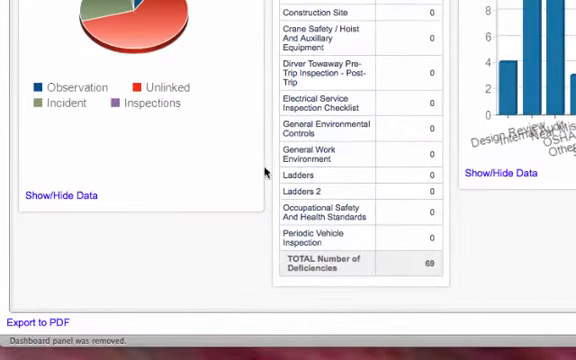
{"action": "left_click", "coordinate": [35, 323]}
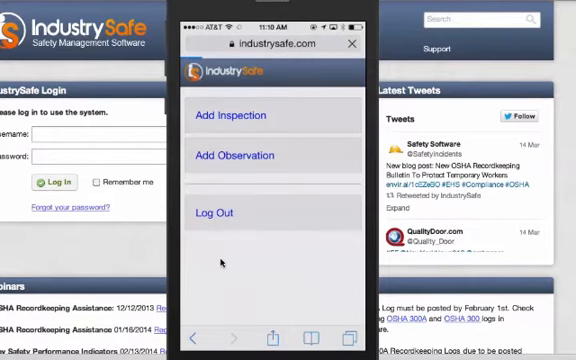
{"action": "left_click", "coordinate": [229, 115]}
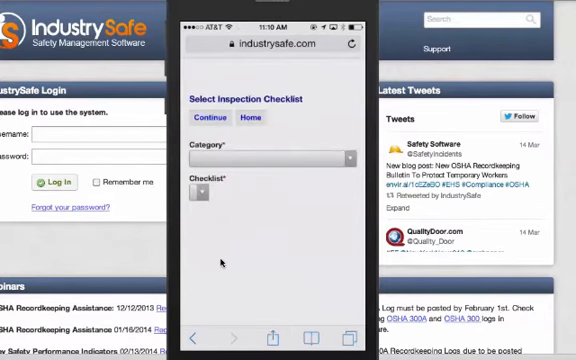